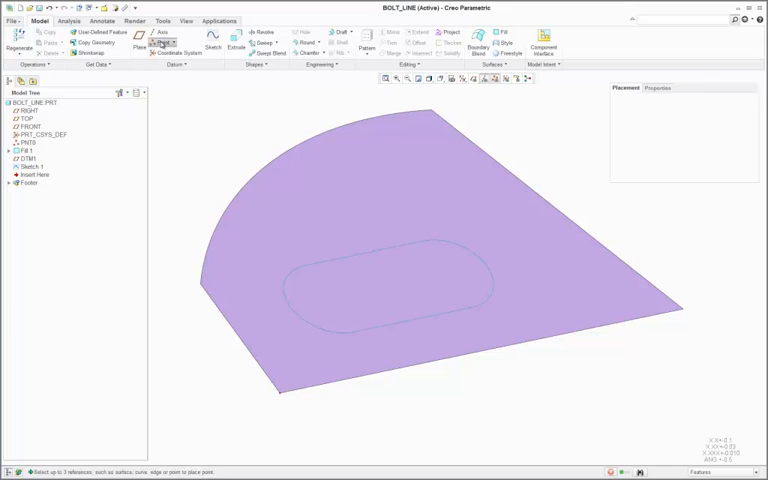
Place a datum point at offset 0.00 on the racetrack curve and start a pattern of it.
{"action": "left_click", "coordinate": [162, 42]}
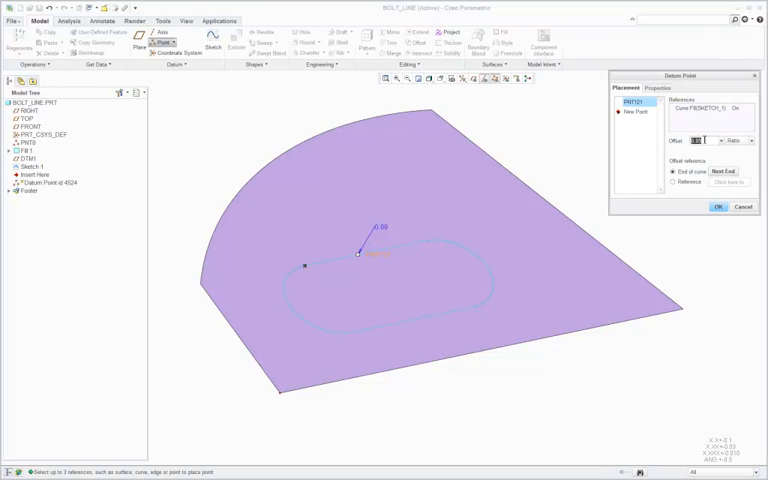
{"action": "type", "text": "0.00"}
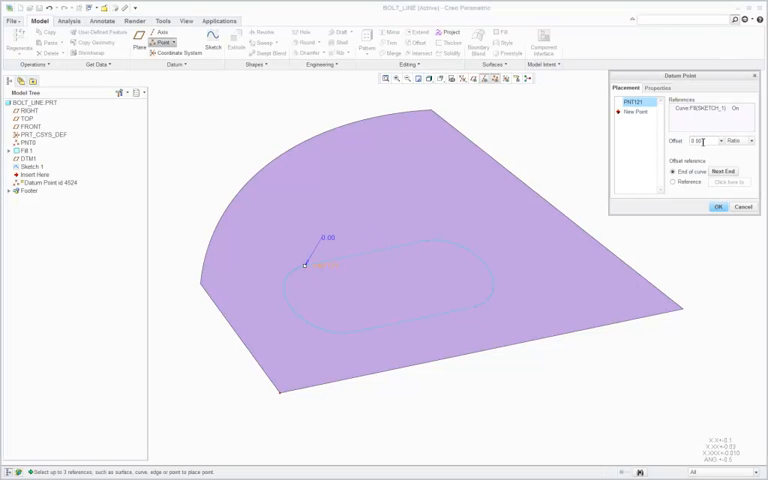
{"action": "left_click", "coordinate": [716, 208]}
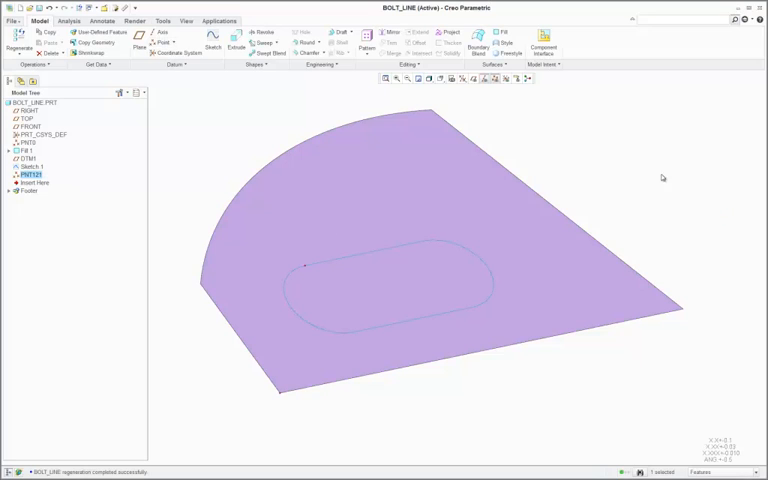
{"action": "right_click", "coordinate": [662, 178]}
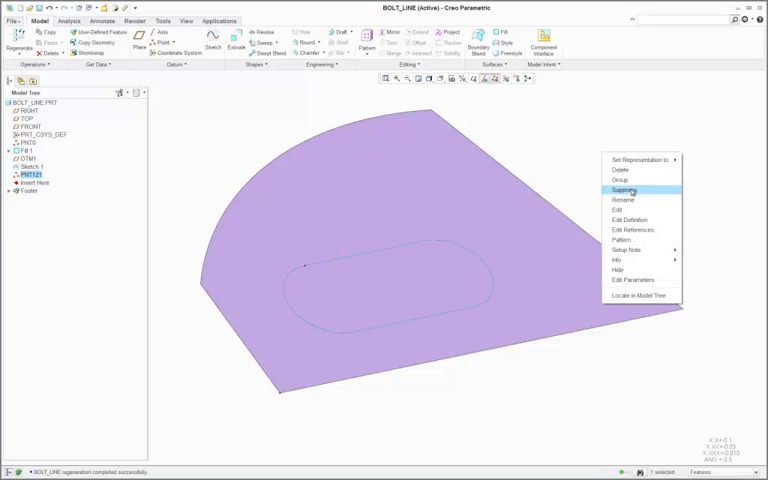
{"action": "left_click", "coordinate": [620, 240]}
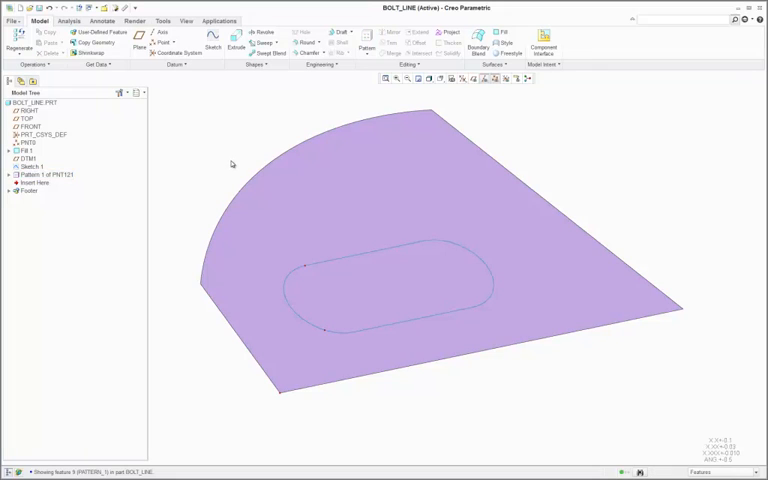
{"action": "mouse_move", "coordinate": [168, 28]}
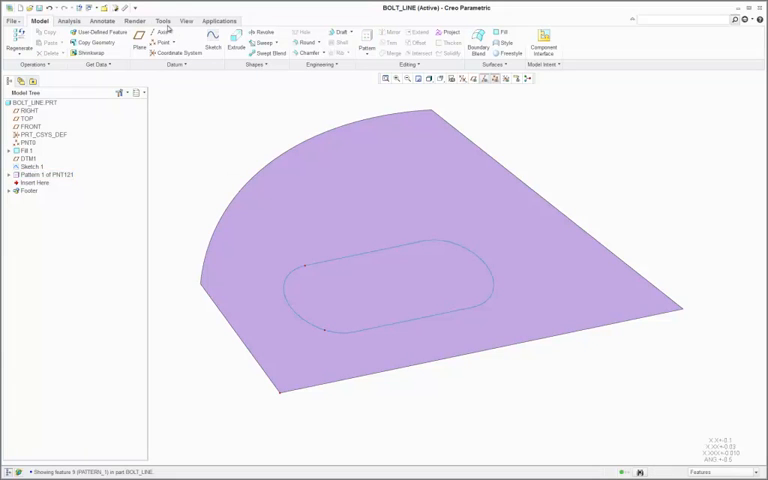
Write the relation setting the point spacing dimension equal to 1/p411.
{"action": "left_click", "coordinate": [256, 52]}
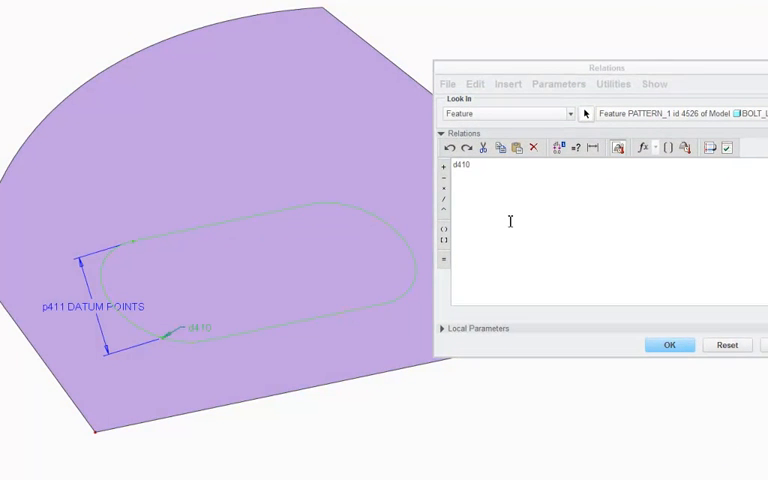
{"action": "type", "text": "="}
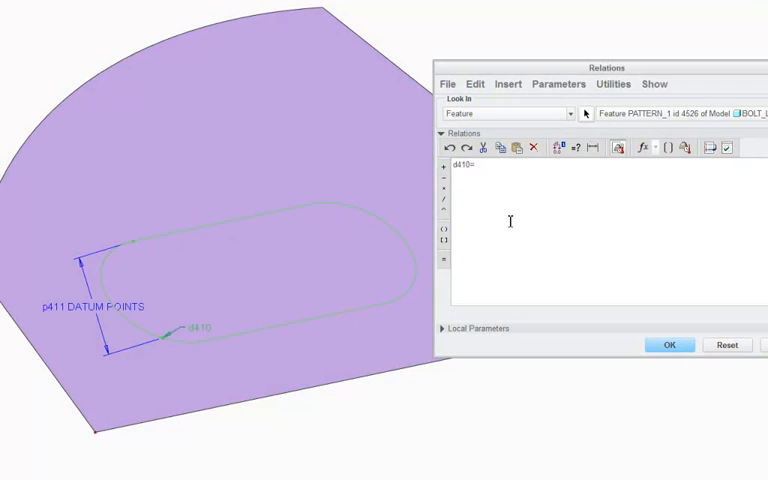
{"action": "type", "text": "=1"}
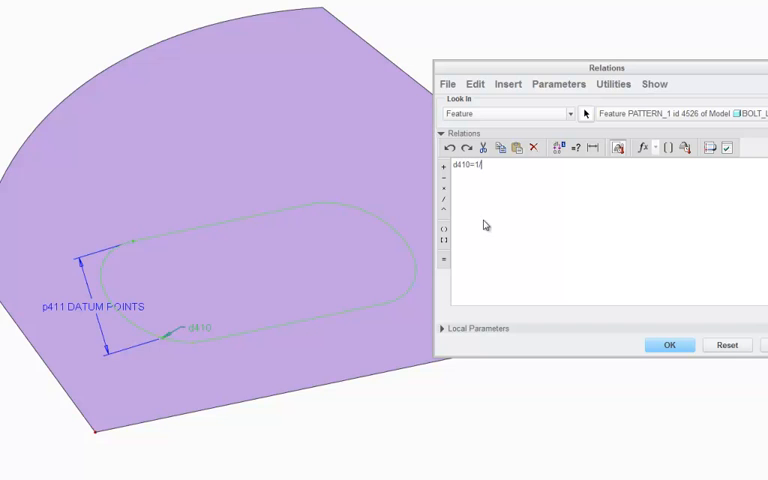
{"action": "type", "text": "/p411"}
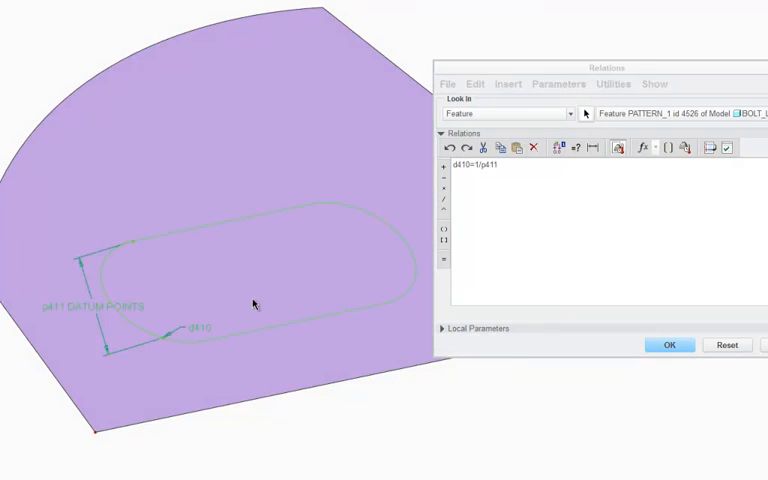
{"action": "left_click", "coordinate": [668, 344]}
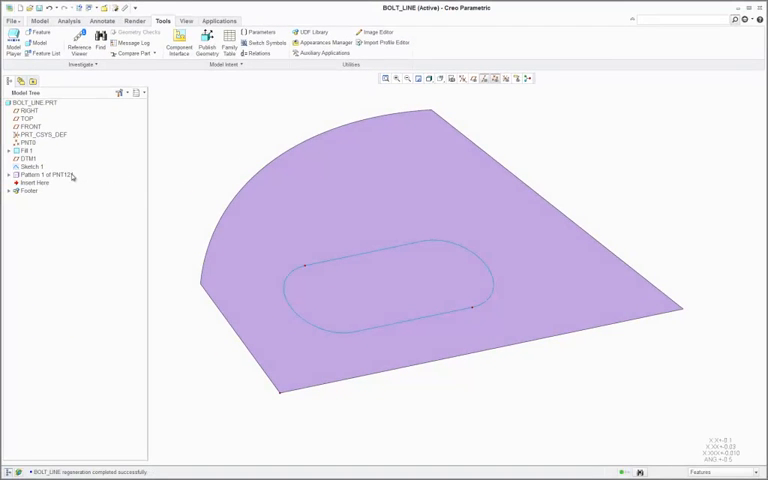
Edit the pattern's point count and regenerate so points fill the racetrack curve evenly.
{"action": "left_click", "coordinate": [44, 172]}
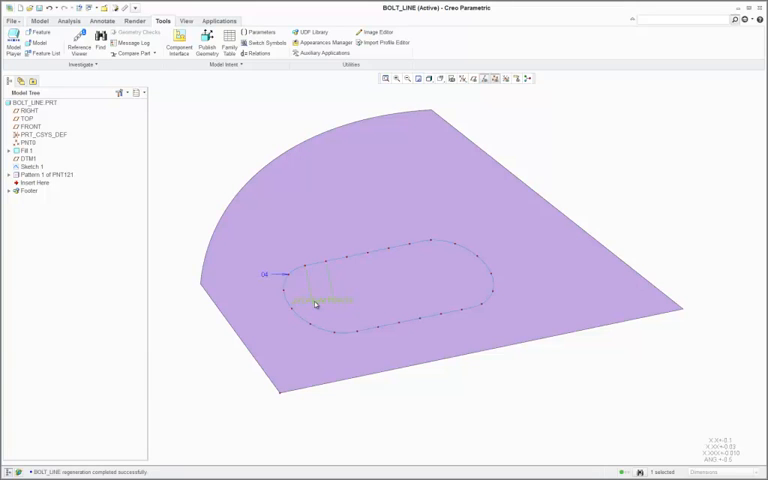
{"action": "left_click", "coordinate": [44, 174]}
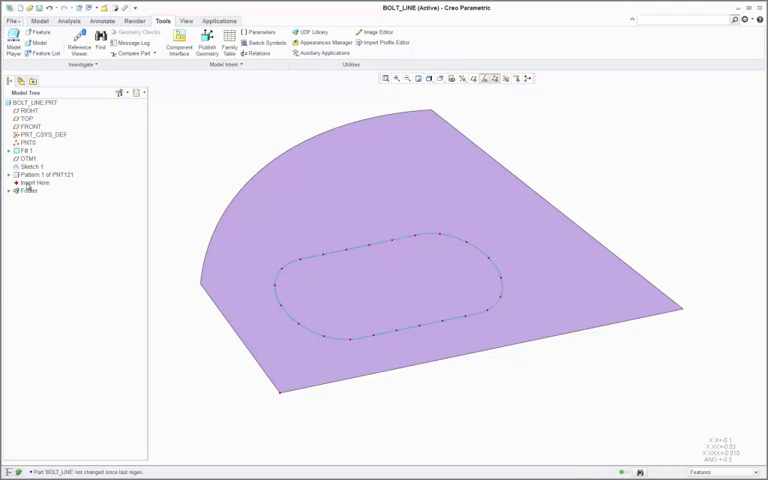
{"action": "left_click", "coordinate": [32, 182]}
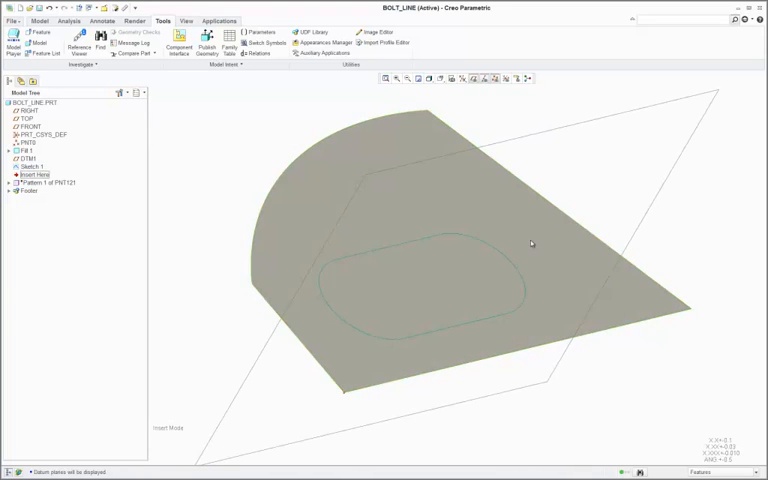
Trim the racetrack curve at the left-end datum point and regenerate.
{"action": "left_click", "coordinate": [32, 166]}
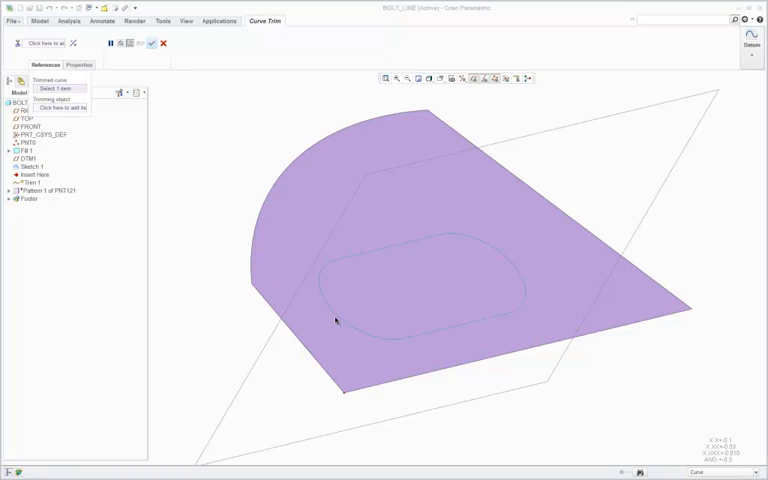
{"action": "left_click", "coordinate": [336, 320]}
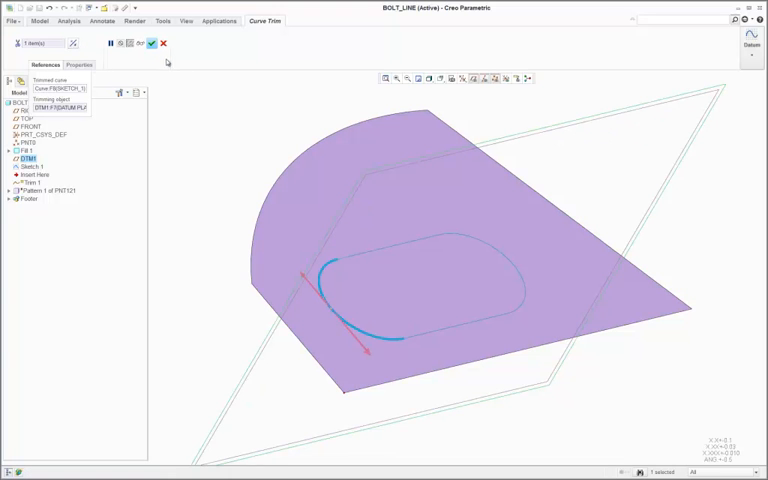
{"action": "left_click", "coordinate": [152, 44]}
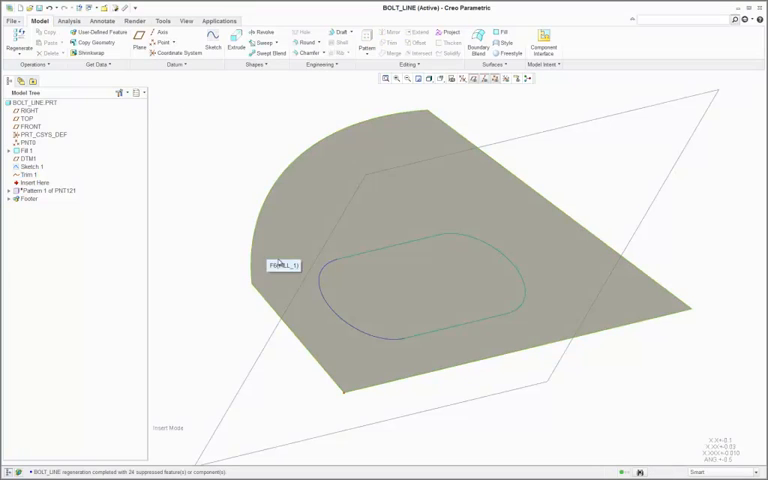
{"action": "left_click", "coordinate": [322, 284]}
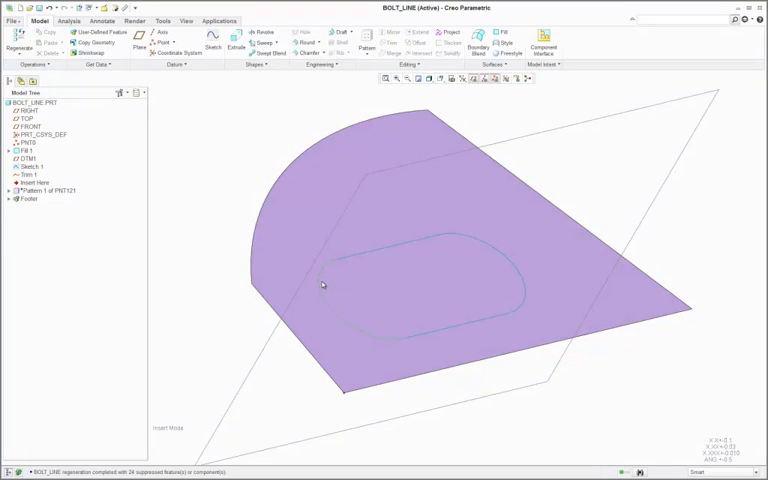
Start a copied composite curve from the full racetrack chain.
{"action": "left_click", "coordinate": [328, 284]}
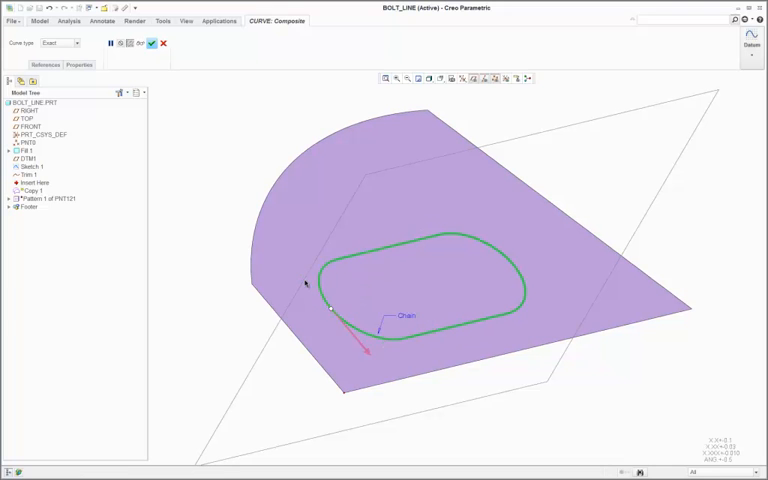
{"action": "mouse_move", "coordinate": [216, 152]}
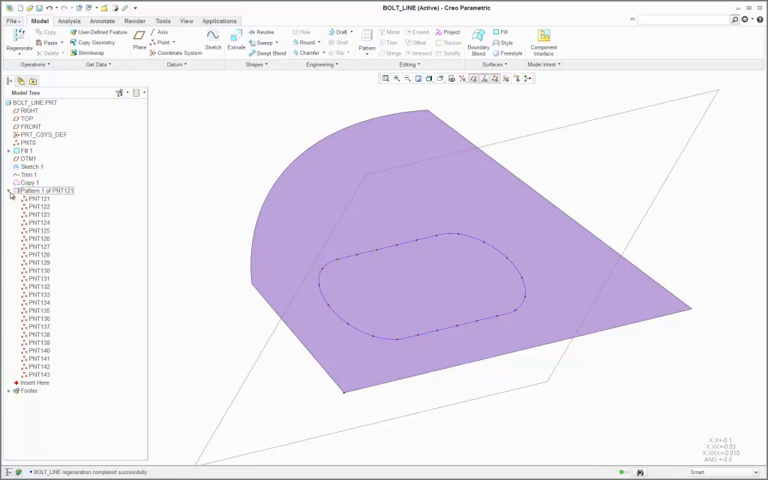
Reroute the lead datum point's curve reference to the composite curve, accepting the rollback.
{"action": "right_click", "coordinate": [36, 200]}
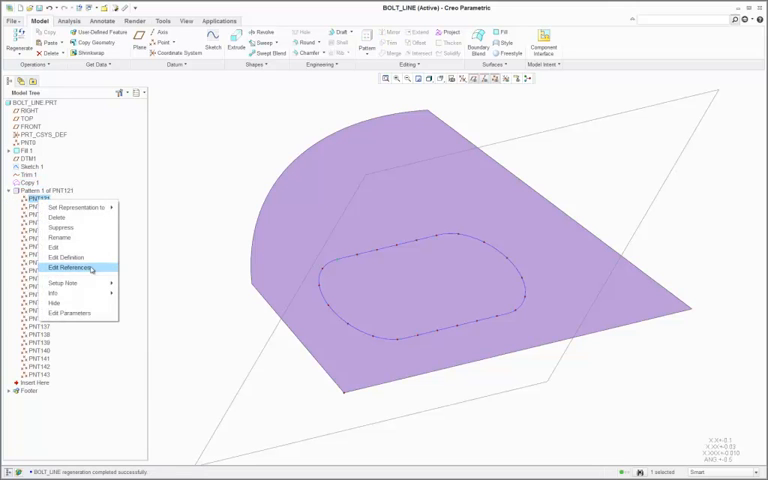
{"action": "left_click", "coordinate": [66, 268]}
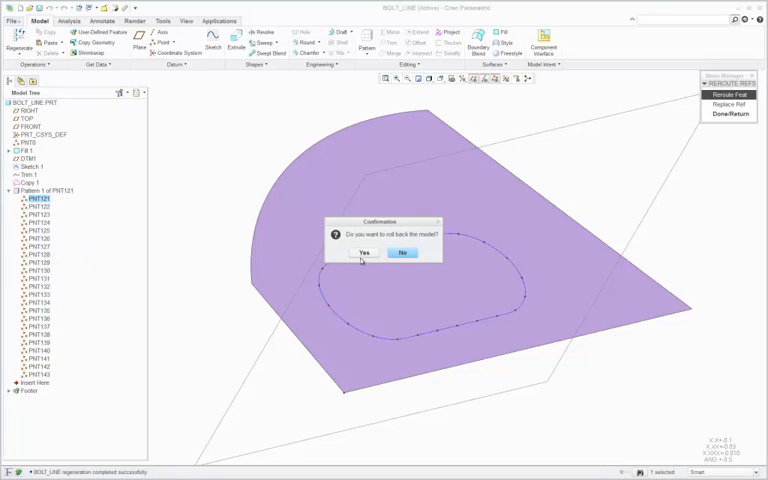
{"action": "left_click", "coordinate": [364, 252]}
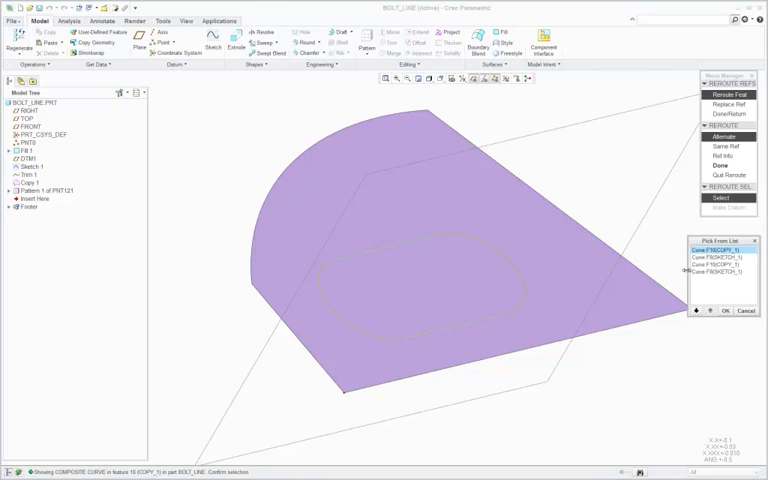
{"action": "left_click", "coordinate": [716, 264]}
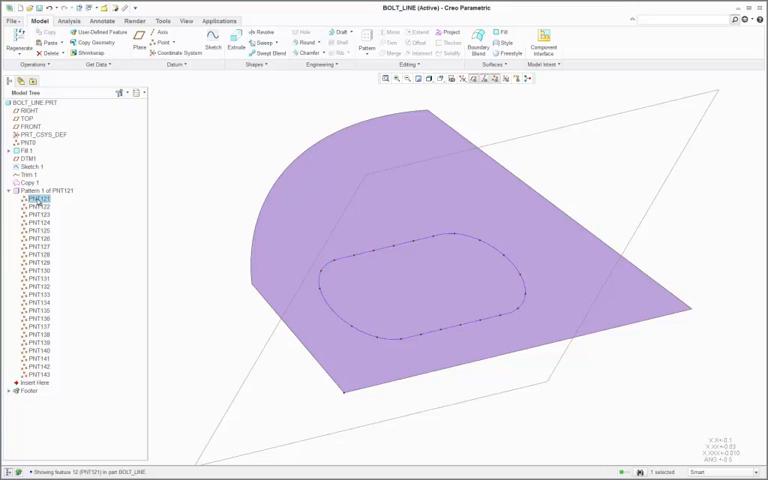
{"action": "mouse_move", "coordinate": [130, 214]}
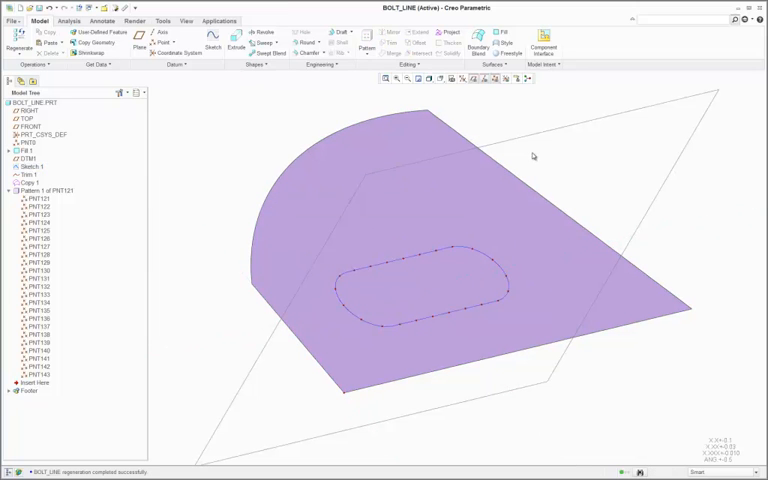
{"action": "mouse_move", "coordinate": [236, 48]}
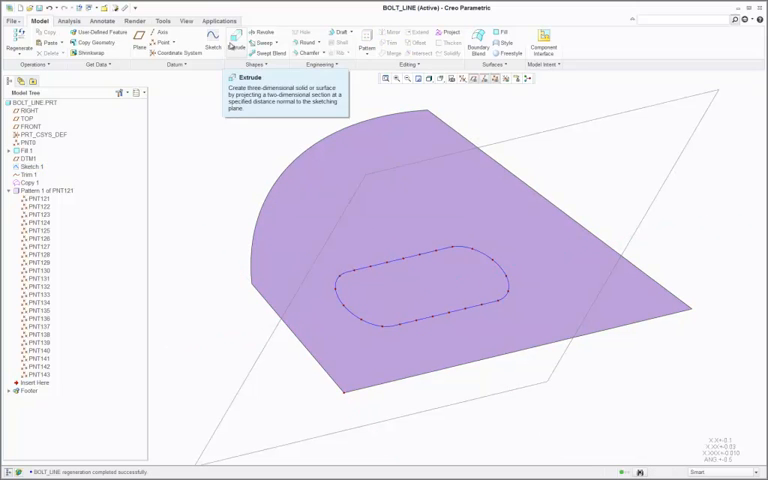
Sketch a loop offset of -1 from the plate's outer boundary and finish it.
{"action": "left_click", "coordinate": [212, 44]}
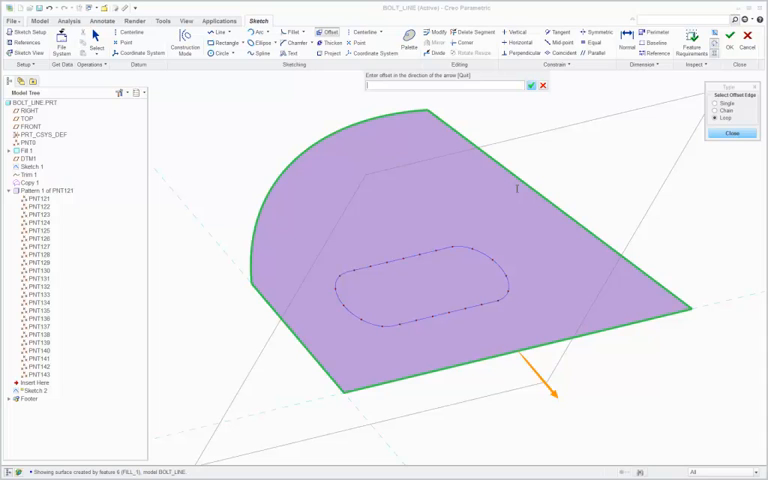
{"action": "type", "text": "-1"}
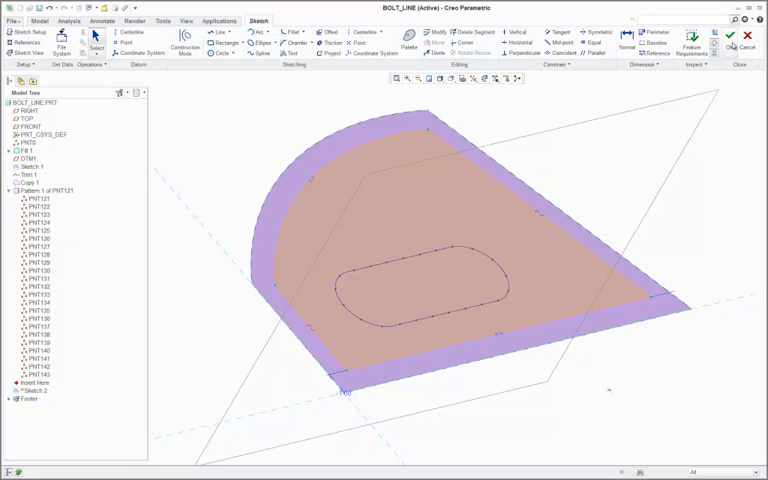
{"action": "left_click", "coordinate": [740, 36]}
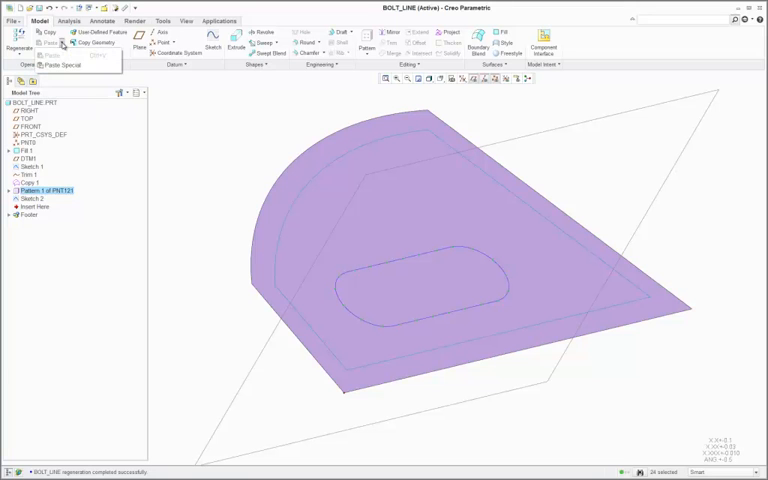
Paste the point pattern with the arc curve replacing the racetrack curve reference.
{"action": "left_click", "coordinate": [62, 64]}
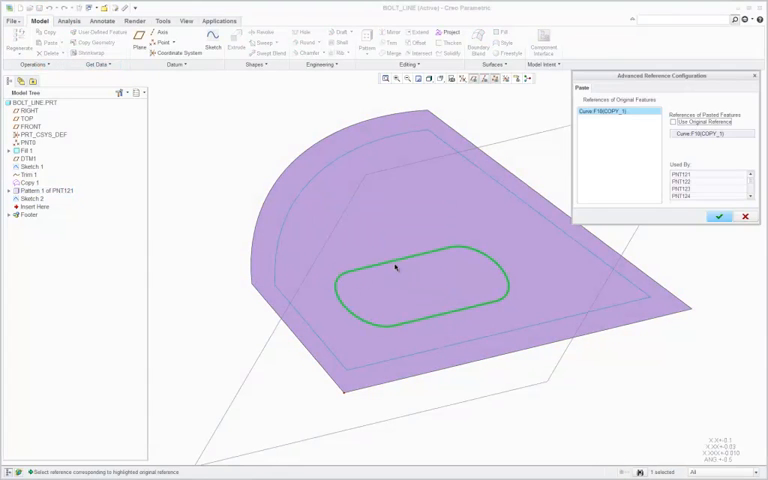
{"action": "mouse_move", "coordinate": [302, 200]}
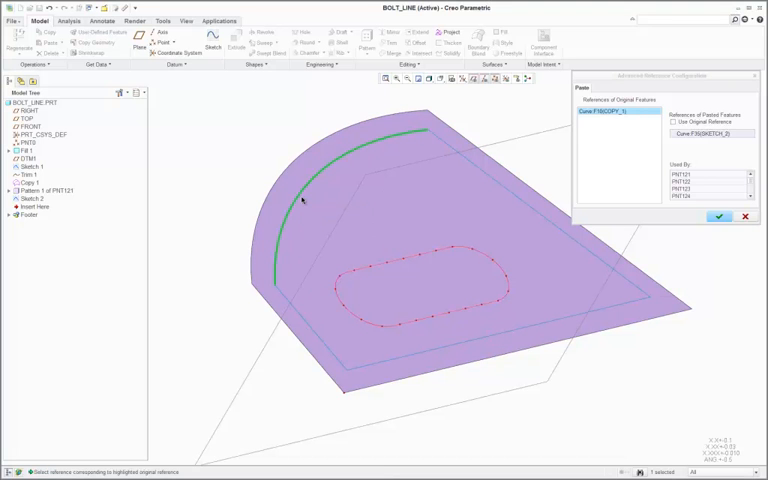
{"action": "left_click", "coordinate": [720, 216]}
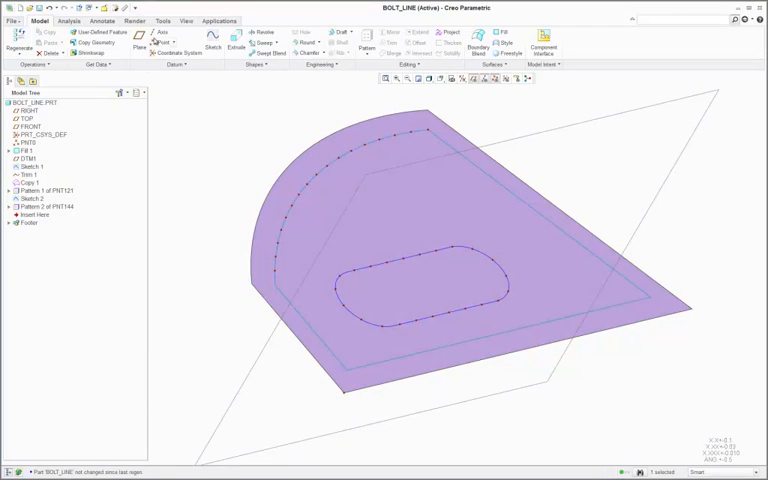
{"action": "left_click", "coordinate": [162, 20]}
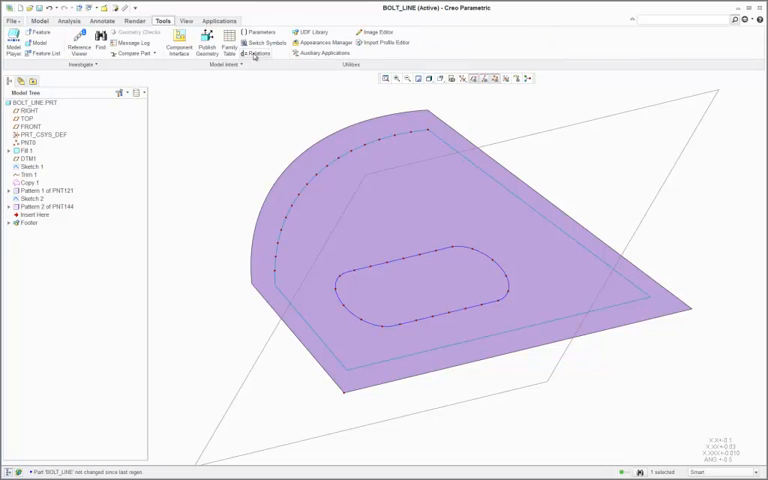
Write the relation D435 = D436-1 for the arc point pattern and accept it.
{"action": "left_click", "coordinate": [256, 52]}
{"action": "type", "text": "D435=1/P436"}
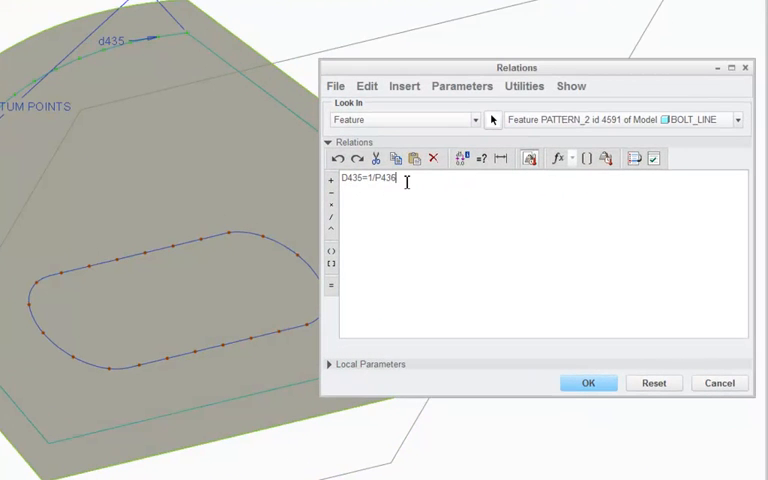
{"action": "type", "text": "-1)"}
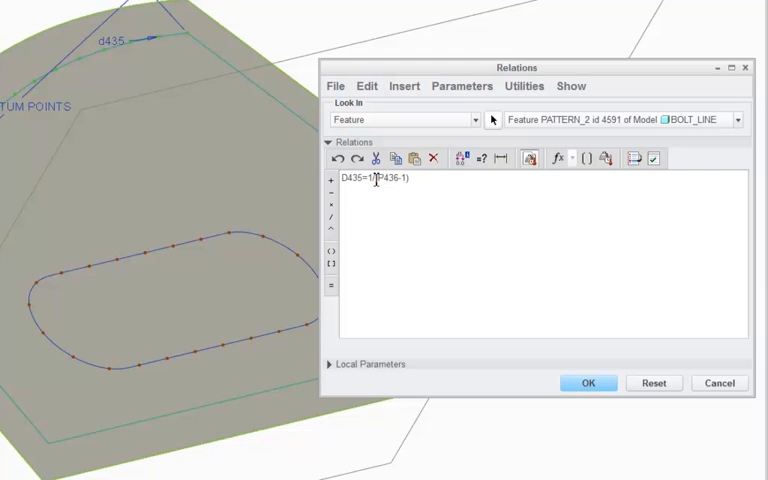
{"action": "left_click", "coordinate": [588, 382]}
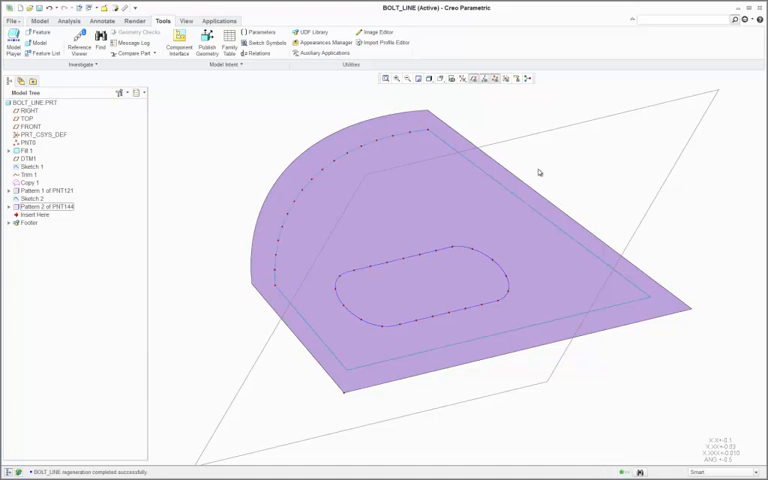
{"action": "left_click", "coordinate": [28, 200]}
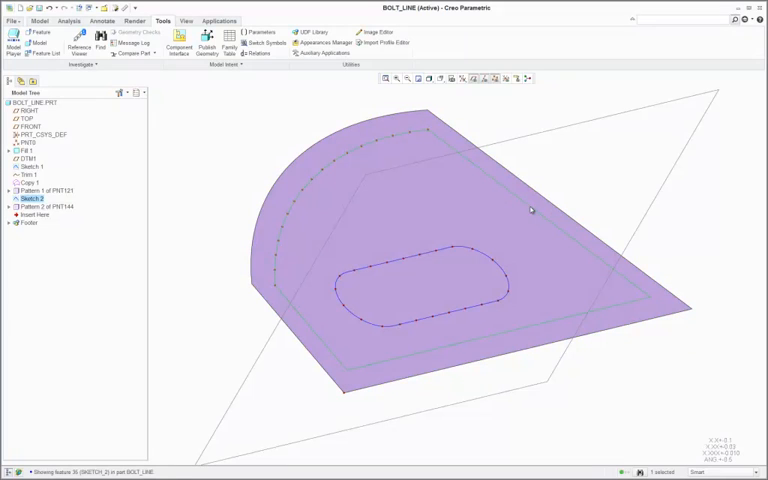
Reopen Sketch 2, the inset boundary sketch, with Edit Definition.
{"action": "right_click", "coordinate": [532, 210]}
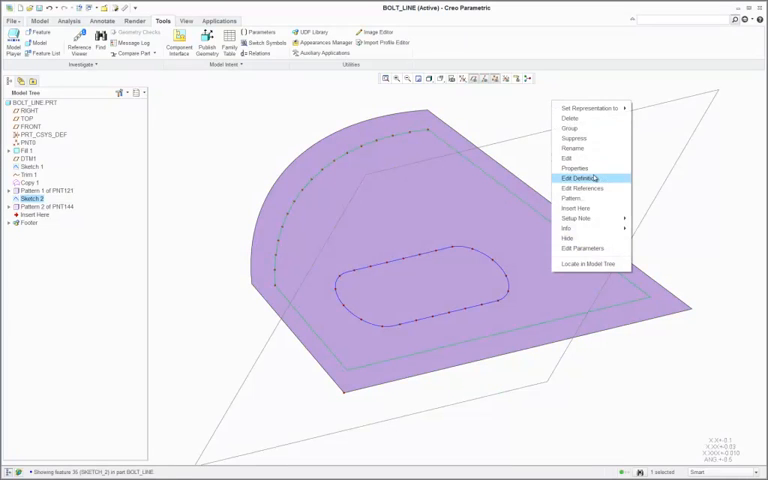
{"action": "left_click", "coordinate": [580, 178]}
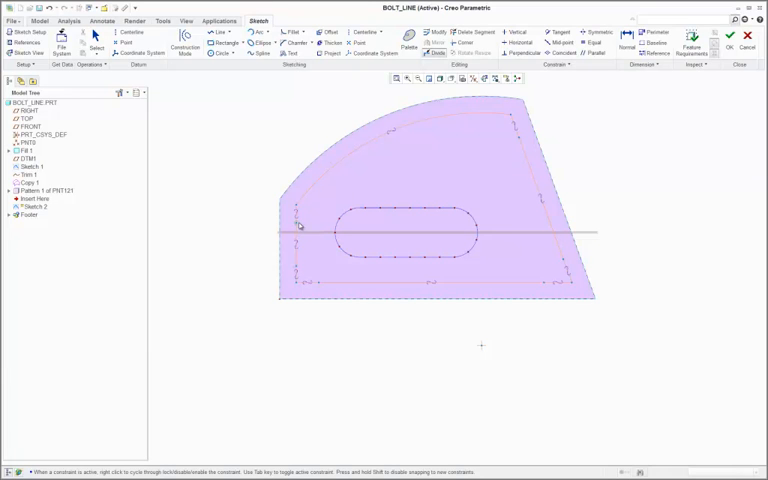
{"action": "mouse_move", "coordinate": [496, 122]}
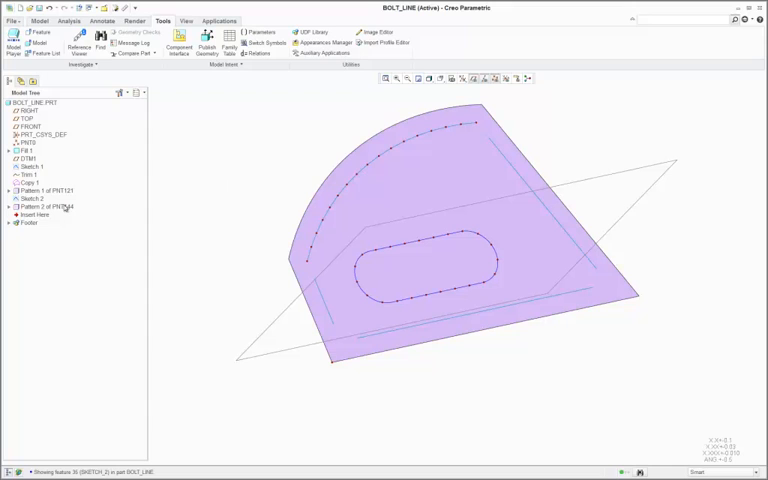
Expand Pattern 2 in the Model Tree and pick its first datum point PNT144 for the new extrusion.
{"action": "left_click", "coordinate": [44, 206]}
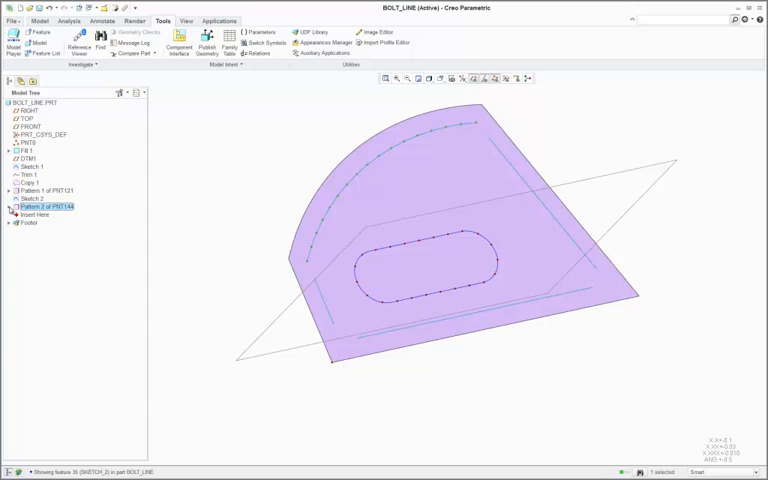
{"action": "left_click", "coordinate": [10, 206]}
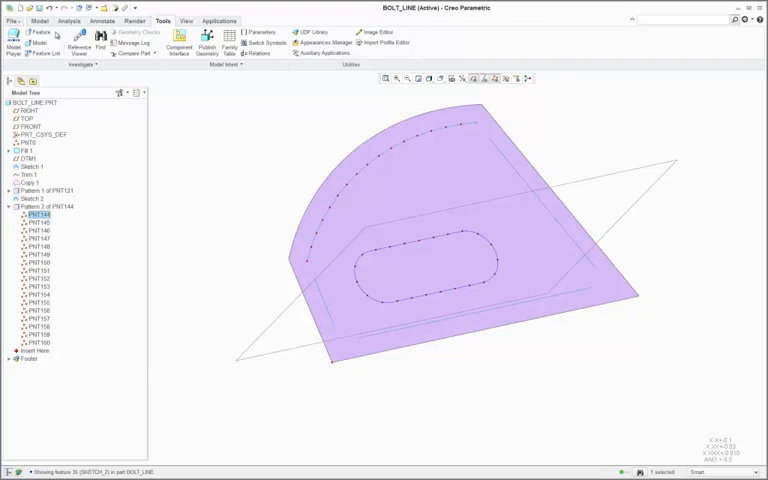
{"action": "left_click", "coordinate": [40, 20]}
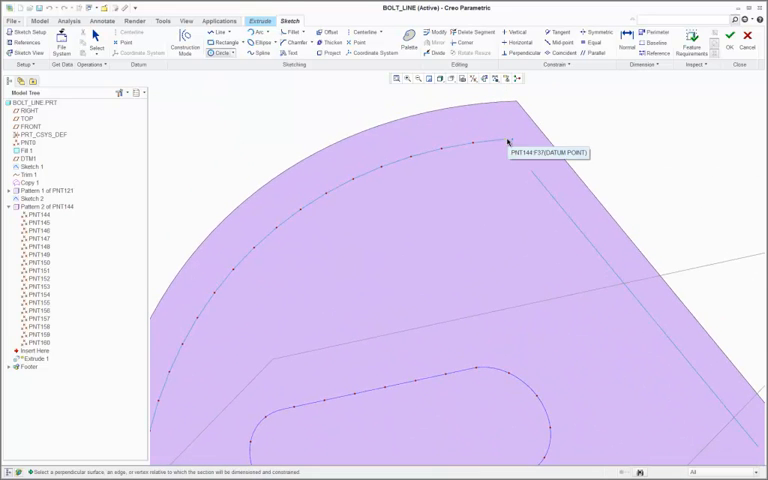
Sketch a circle referenced to PNT144 and extrude it symmetric with capped ends as a cylinder.
{"action": "left_click", "coordinate": [508, 144]}
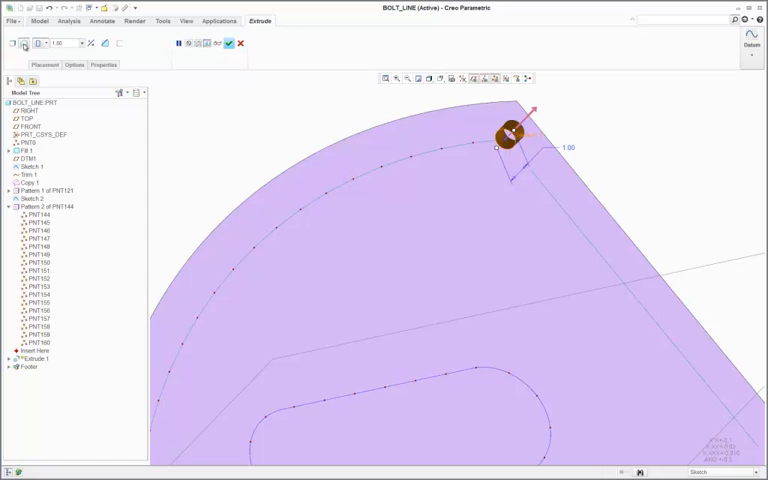
{"action": "left_click", "coordinate": [76, 64]}
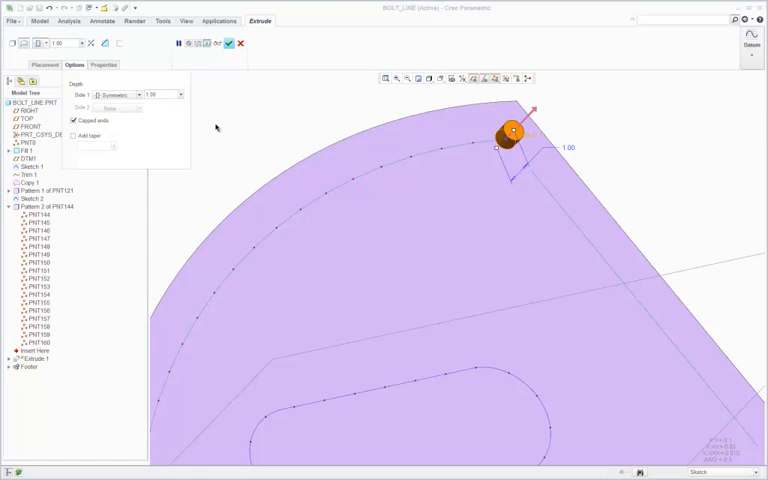
{"action": "left_click", "coordinate": [228, 44]}
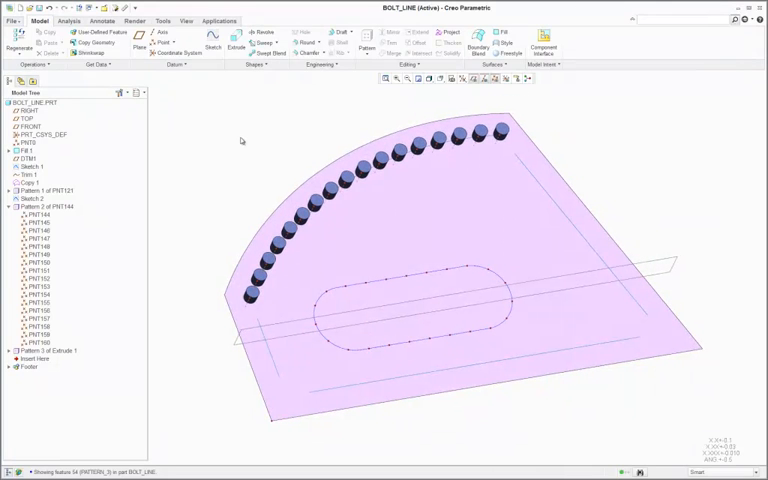
Copy the cylinder pattern and Paste Special it with advanced reference configuration onto the lower bolt-line curve.
{"action": "left_click", "coordinate": [8, 206]}
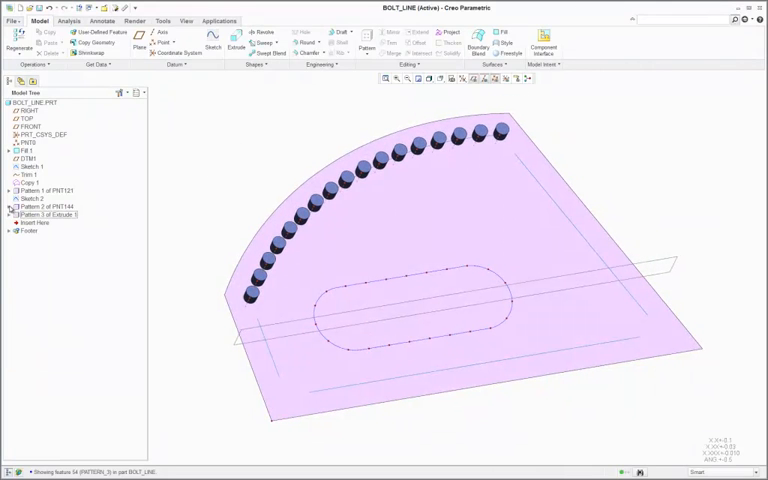
{"action": "left_click", "coordinate": [40, 206]}
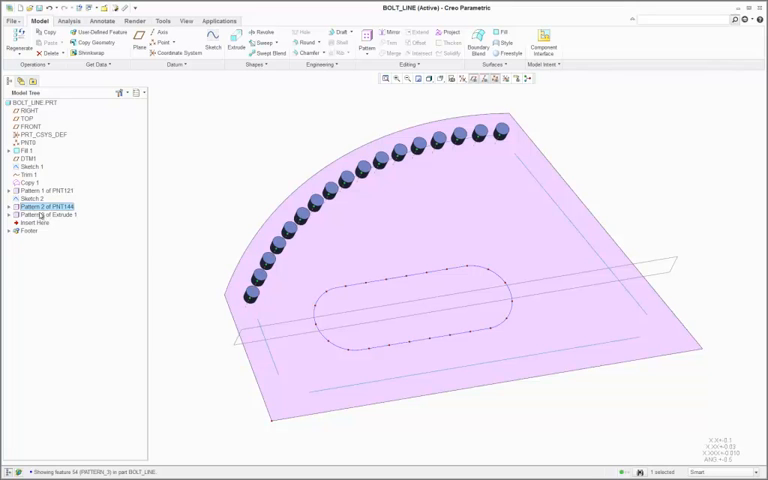
{"action": "left_click", "coordinate": [40, 214]}
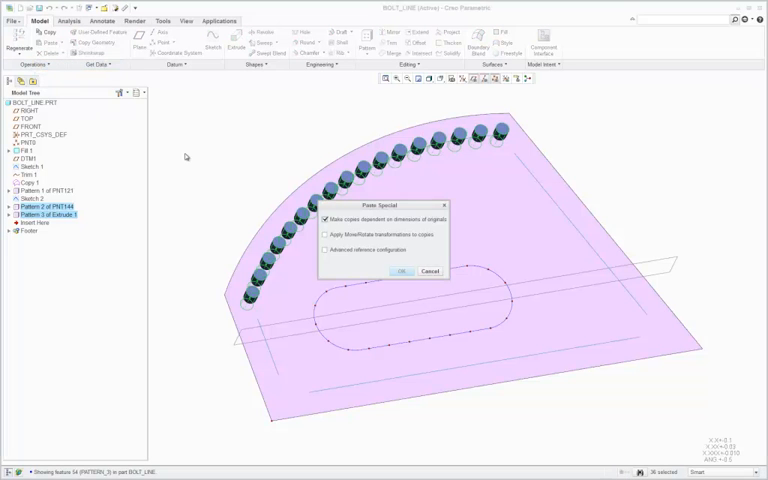
{"action": "left_click", "coordinate": [324, 250]}
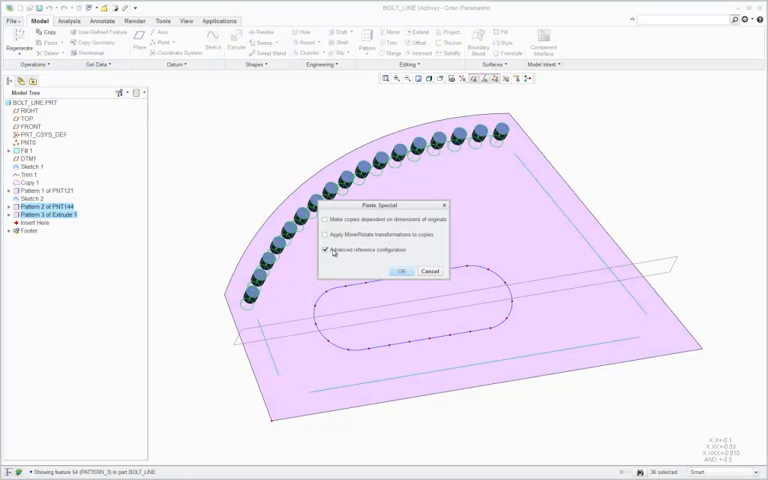
{"action": "left_click", "coordinate": [400, 272]}
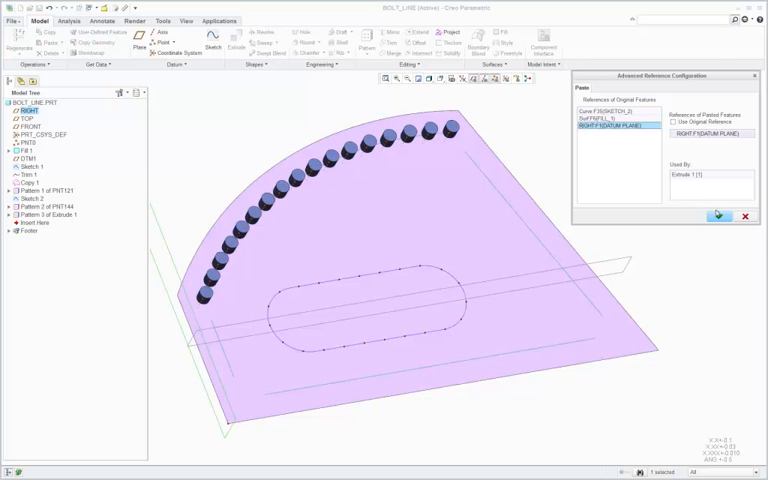
{"action": "left_click", "coordinate": [720, 216]}
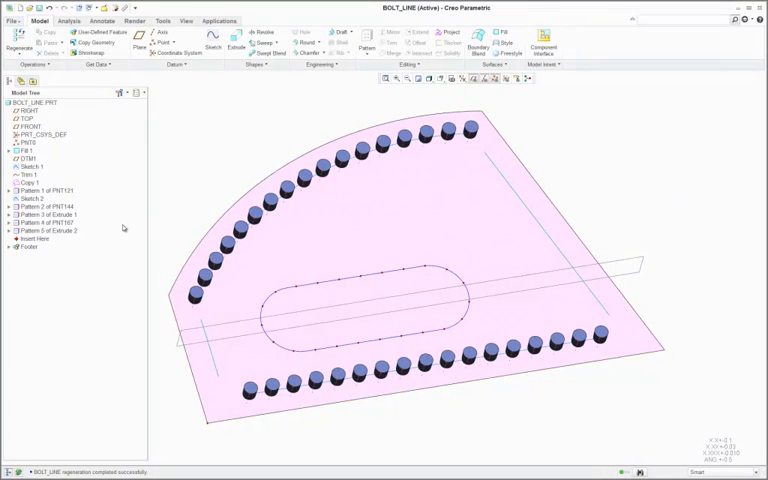
Edit Definition of the cylinder extrude so its circular section sketch reopens.
{"action": "right_click", "coordinate": [44, 222]}
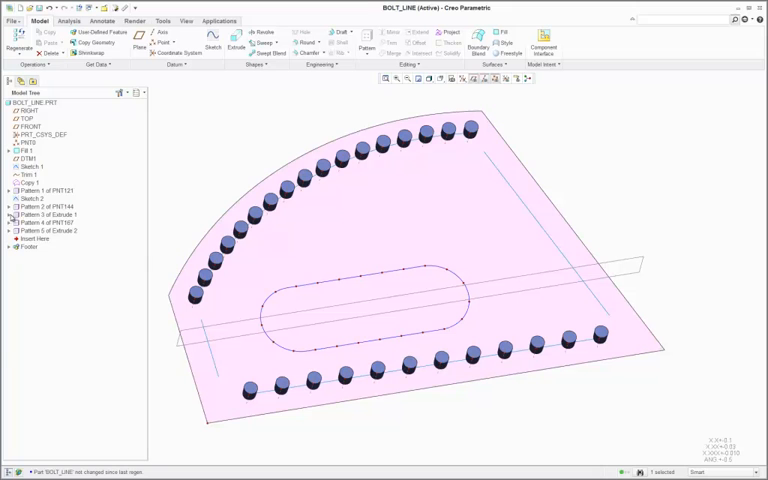
{"action": "right_click", "coordinate": [44, 214]}
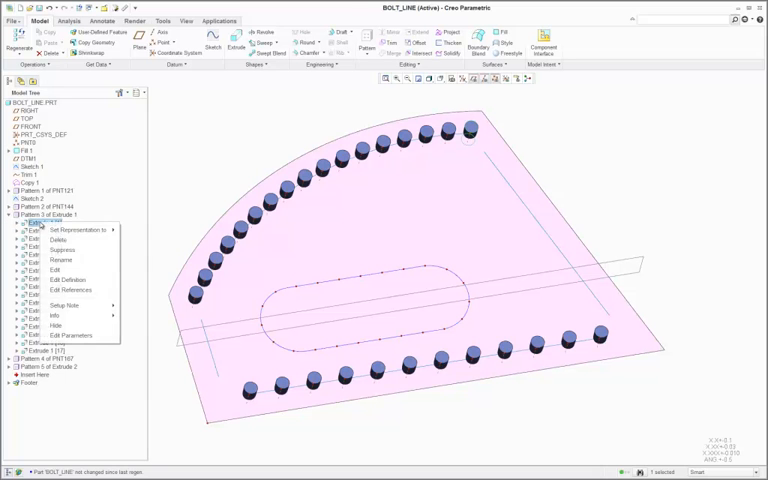
{"action": "left_click", "coordinate": [68, 288]}
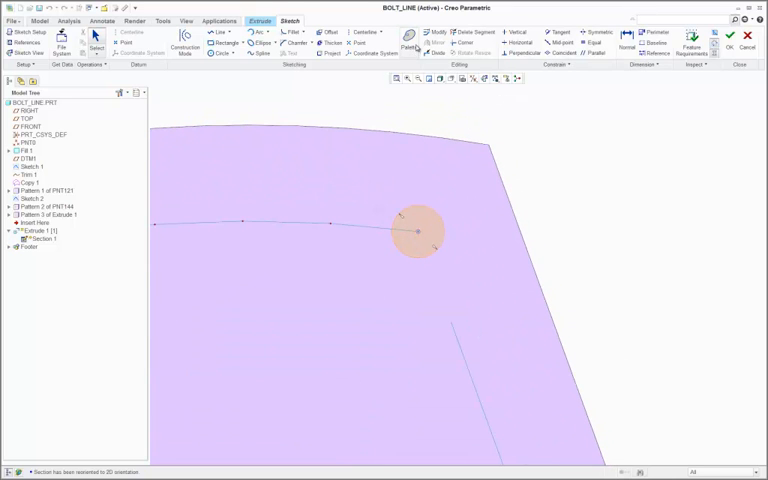
Drop a Racetrack shape from the Sketcher Palette onto the point in place of the circle and rebuild the slots.
{"action": "left_click", "coordinate": [408, 36]}
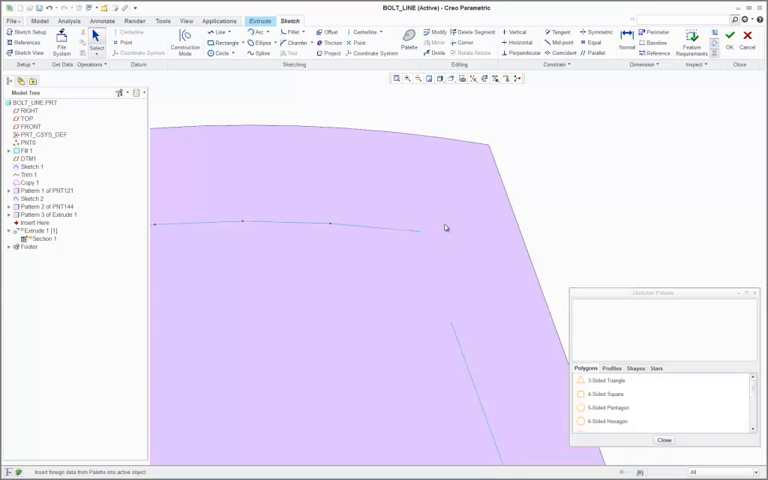
{"action": "left_click", "coordinate": [636, 368]}
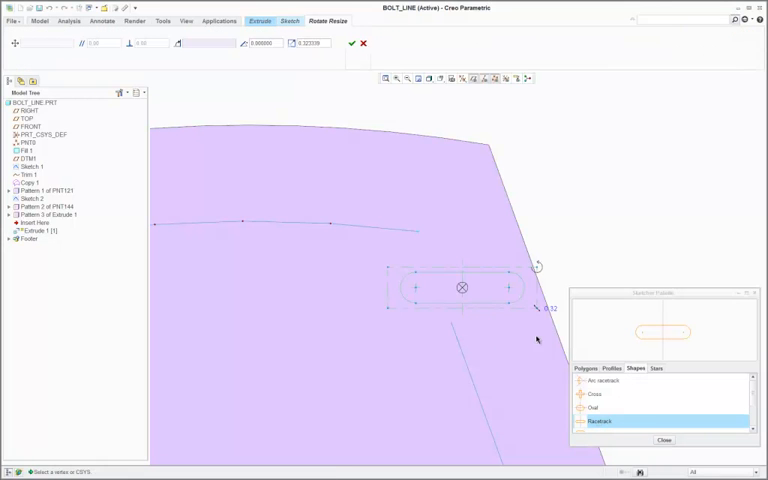
{"action": "left_click_drag", "start_coordinate": [462, 288], "coordinate": [424, 244]}
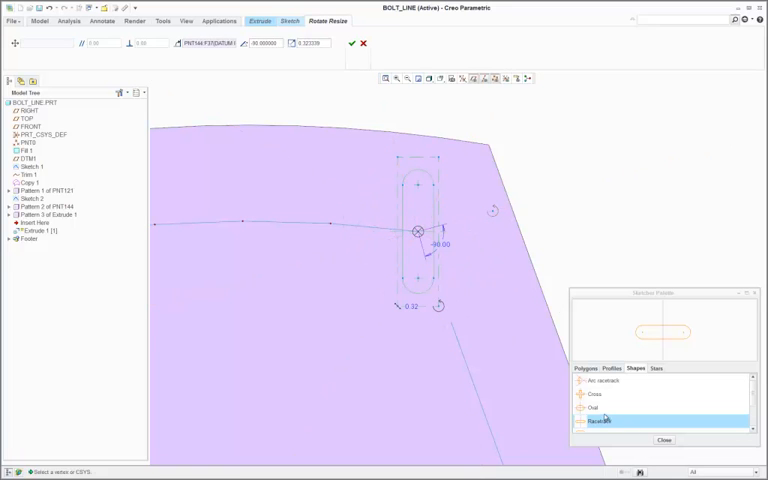
{"action": "left_click", "coordinate": [664, 440]}
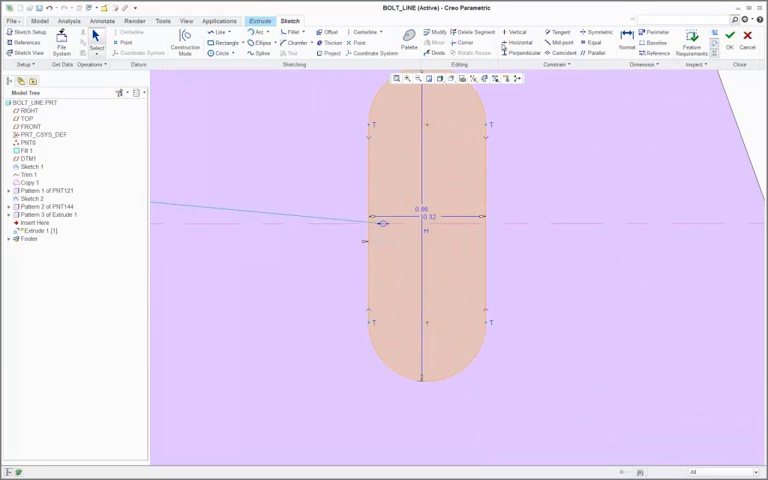
{"action": "left_click", "coordinate": [518, 32]}
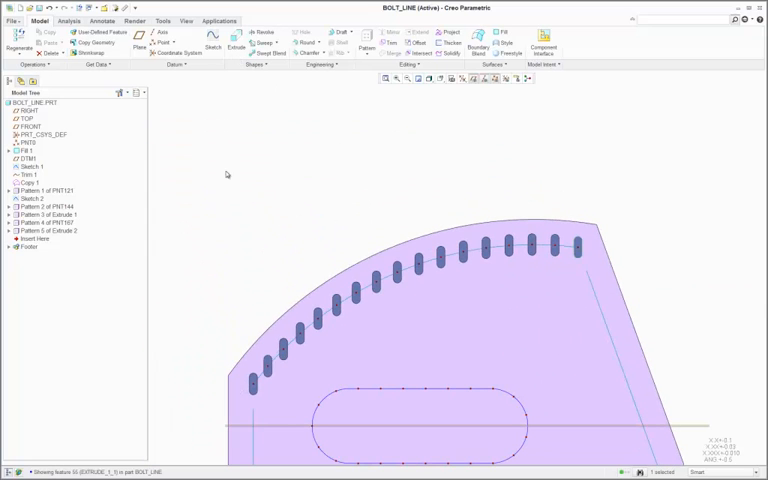
Redefine the slot extrude and set its Sketch Setup orientation to Left, then re-enter the sketch.
{"action": "right_click", "coordinate": [244, 190]}
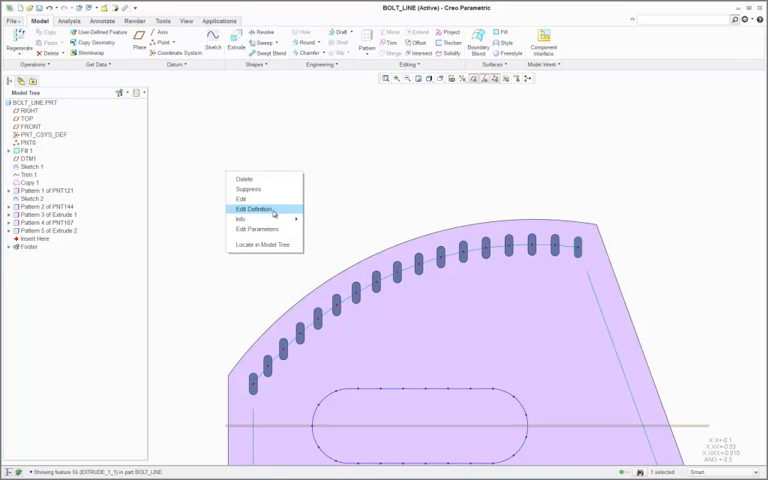
{"action": "left_click", "coordinate": [248, 208]}
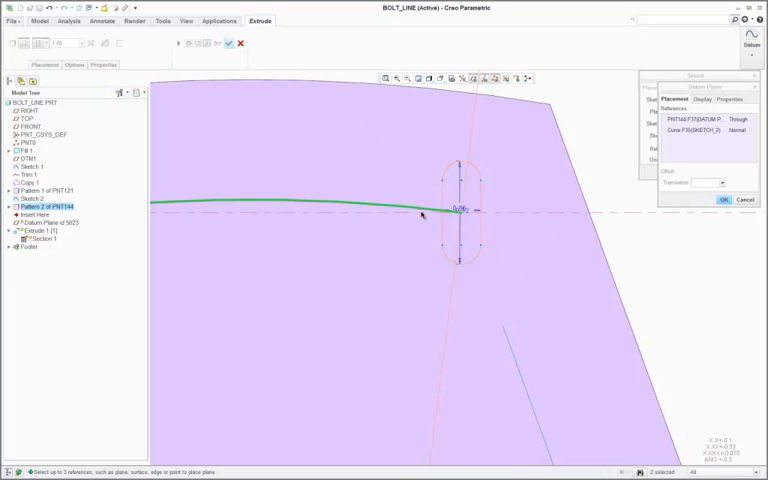
{"action": "left_click", "coordinate": [724, 200]}
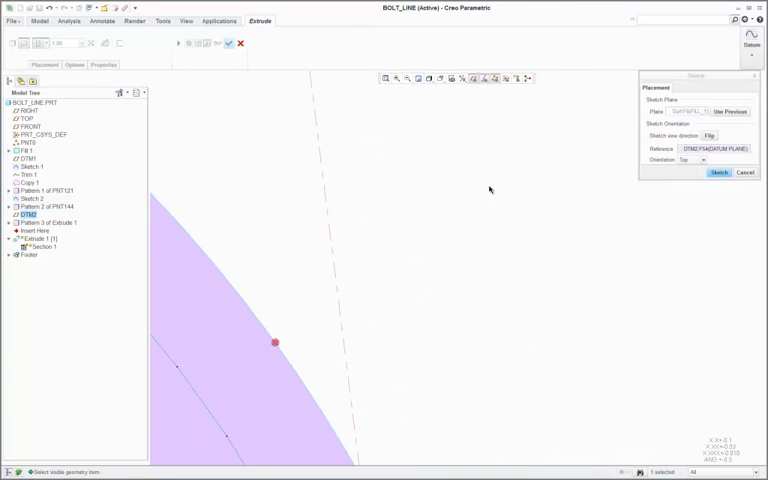
{"action": "left_click", "coordinate": [704, 160]}
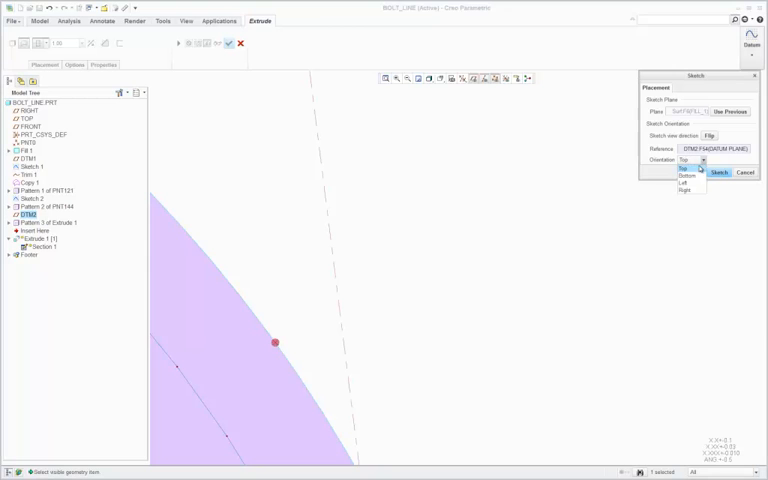
{"action": "left_click", "coordinate": [684, 184]}
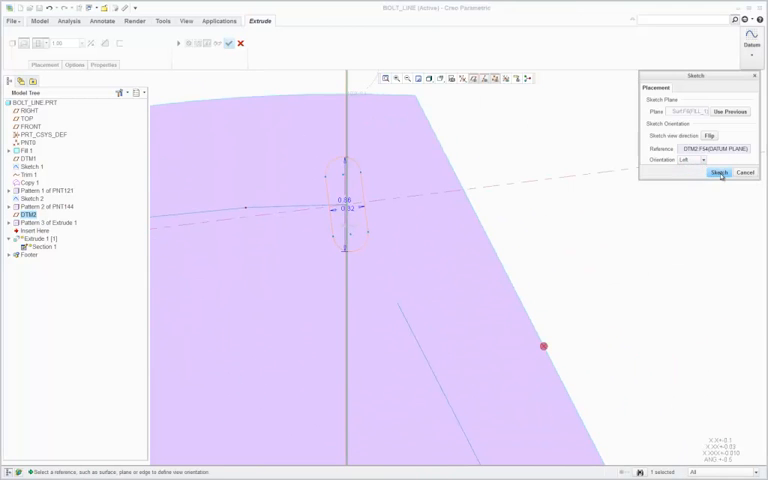
{"action": "left_click", "coordinate": [720, 172]}
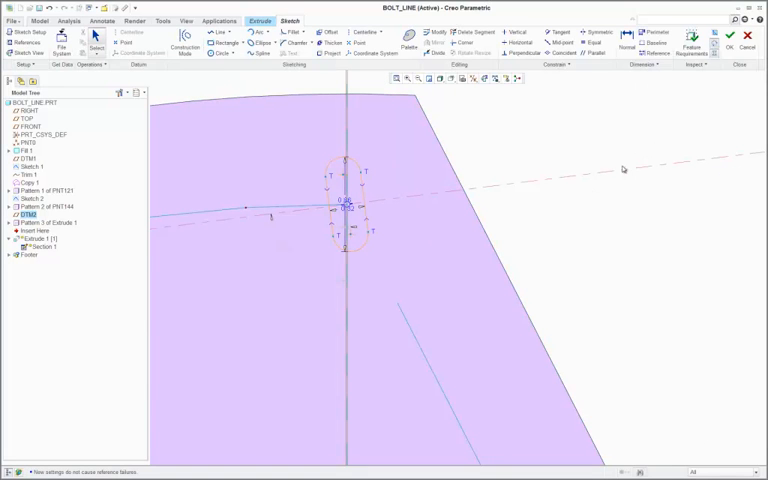
Lock the slot's sketch dimension so it holds when the section regenerates.
{"action": "right_click", "coordinate": [624, 168]}
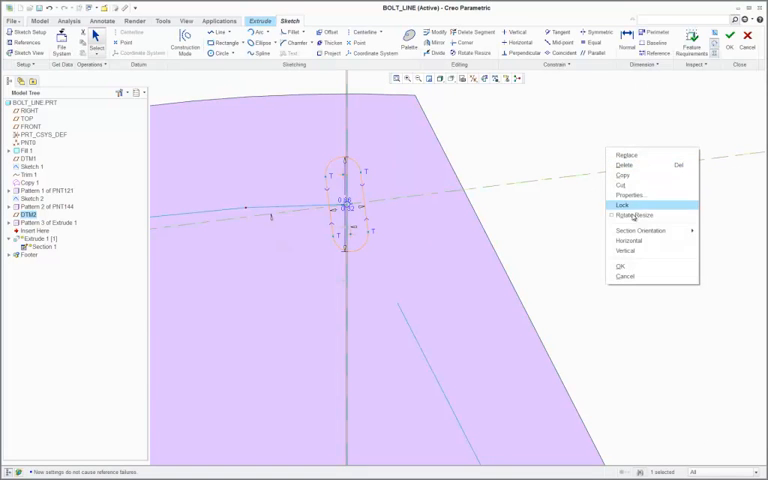
{"action": "left_click", "coordinate": [624, 204]}
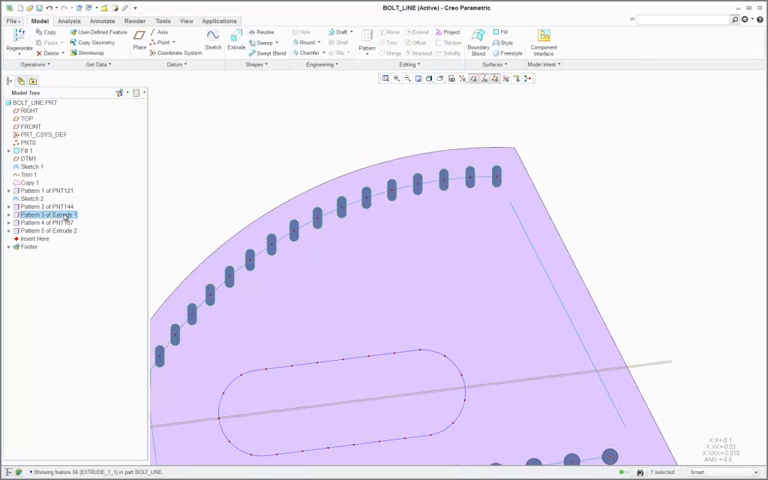
Reference-pattern the slot extrude so slots repeat at every datum point on both bolt lines.
{"action": "right_click", "coordinate": [48, 214]}
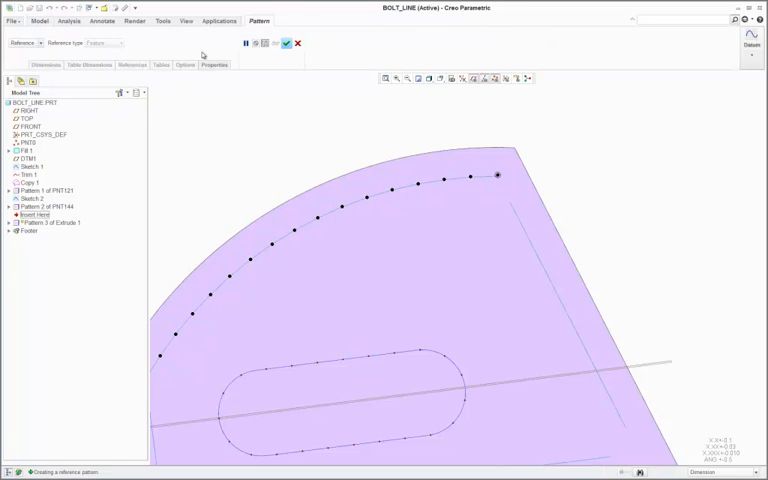
{"action": "left_click", "coordinate": [286, 44]}
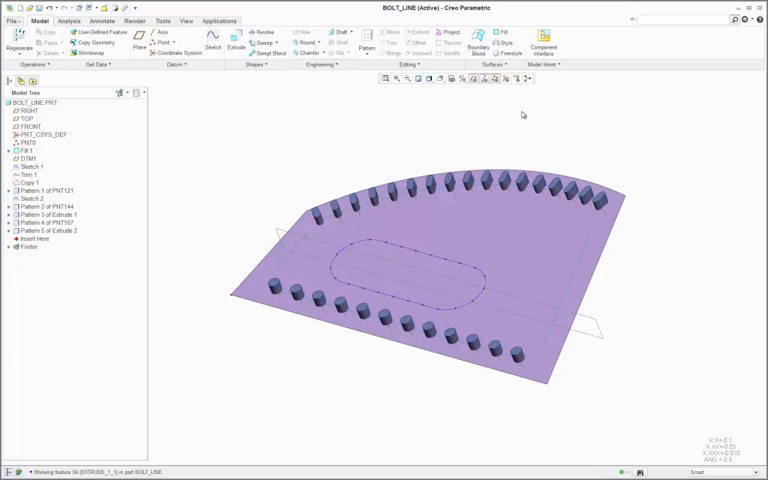
Hide datum planes, switch windows to the blue curved housing part and spin it to another side.
{"action": "left_click", "coordinate": [484, 80]}
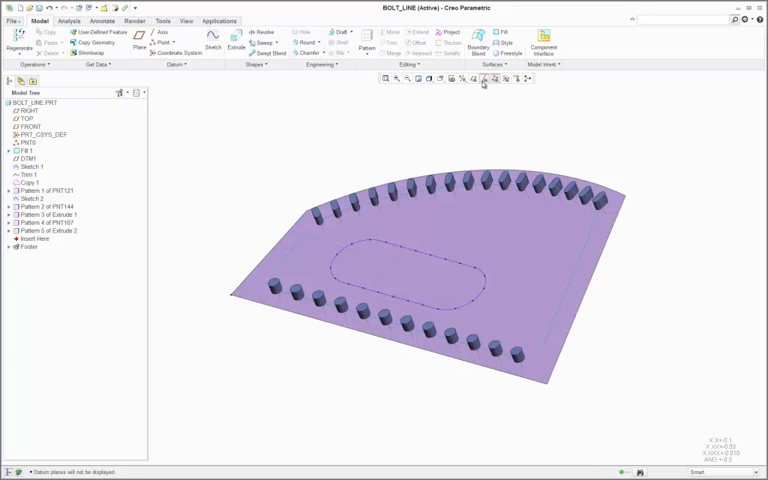
{"action": "left_click", "coordinate": [484, 78]}
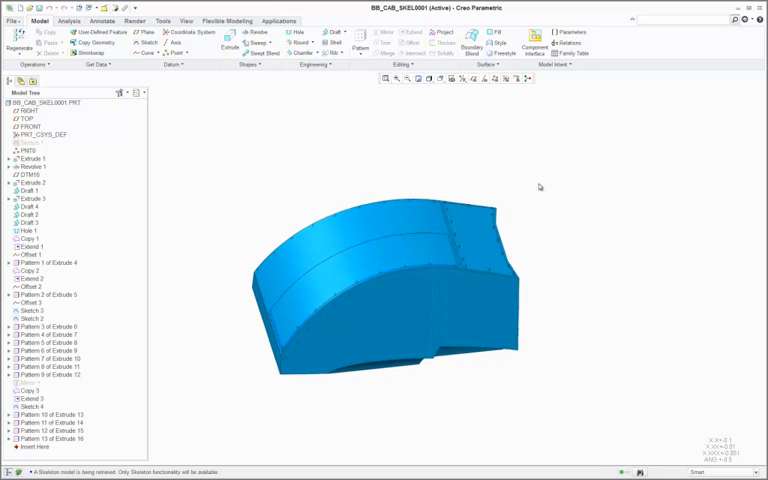
{"action": "left_click_drag", "start_coordinate": [540, 188], "coordinate": [610, 210]}
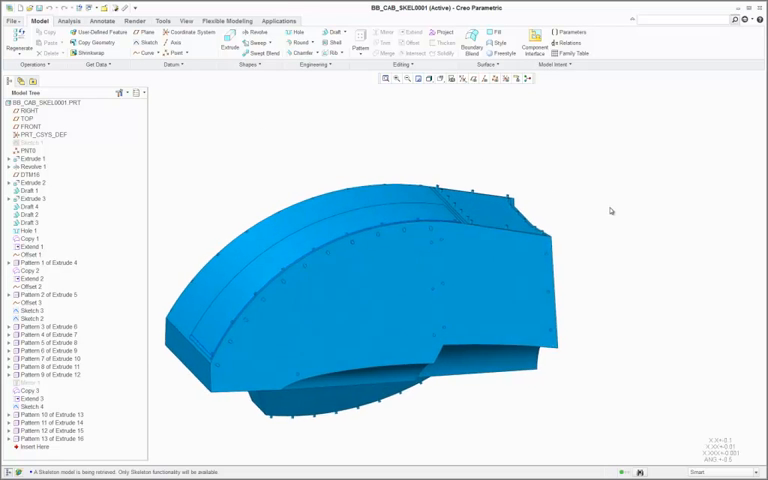